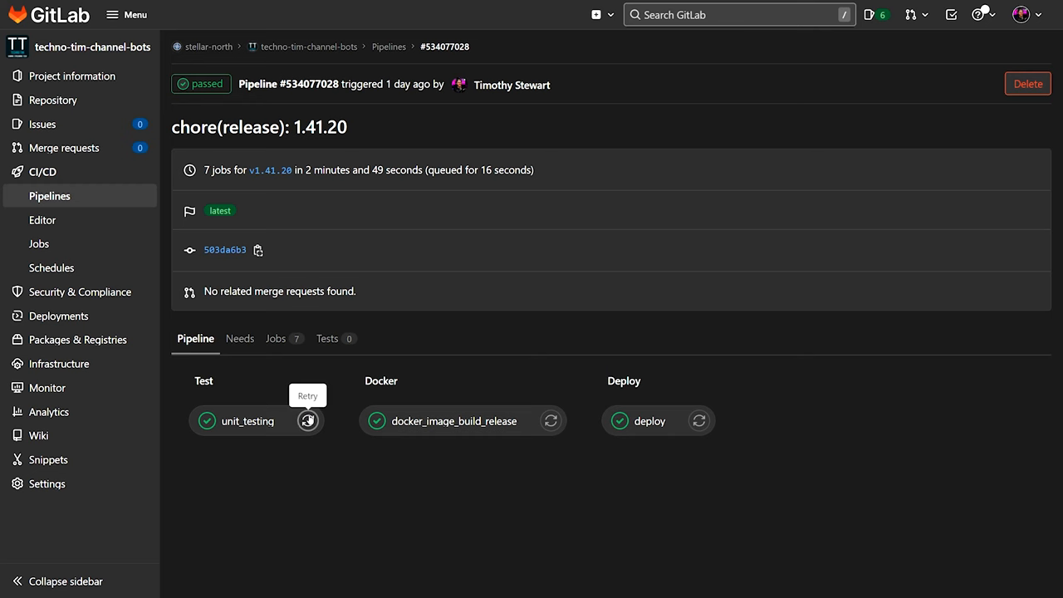
{"action": "mouse_move", "coordinate": [550, 421]}
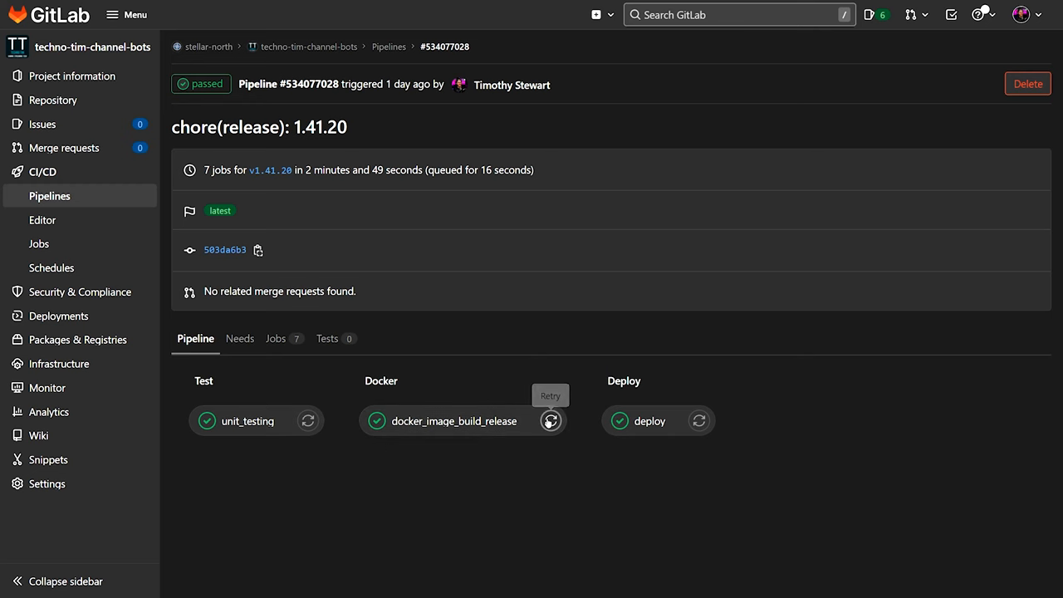
{"action": "mouse_move", "coordinate": [702, 421]}
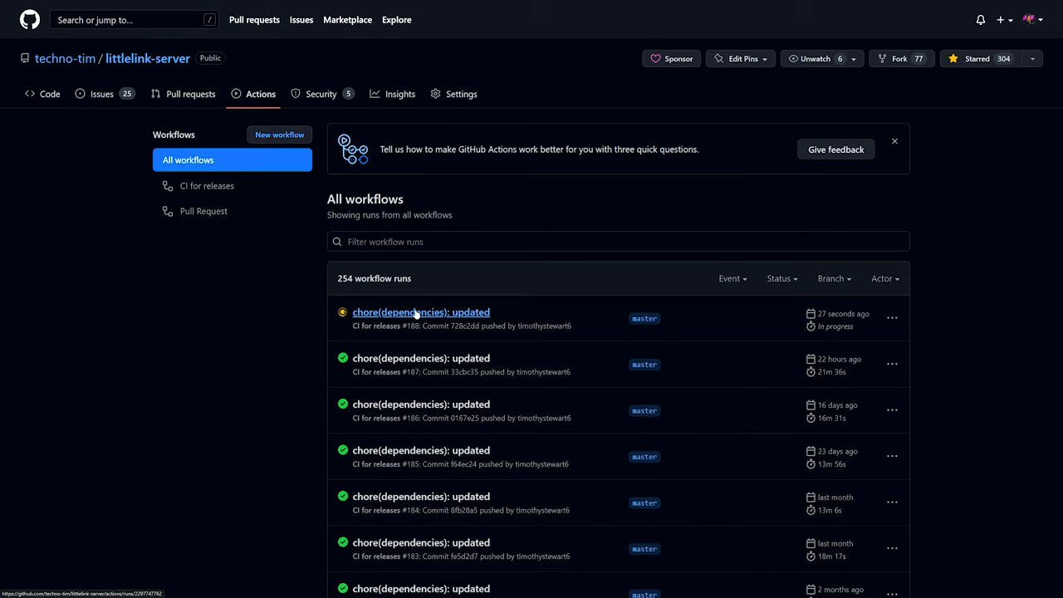
- View the js-install-and-test job of the running dependency-update workflow
{"action": "left_click", "coordinate": [421, 312]}
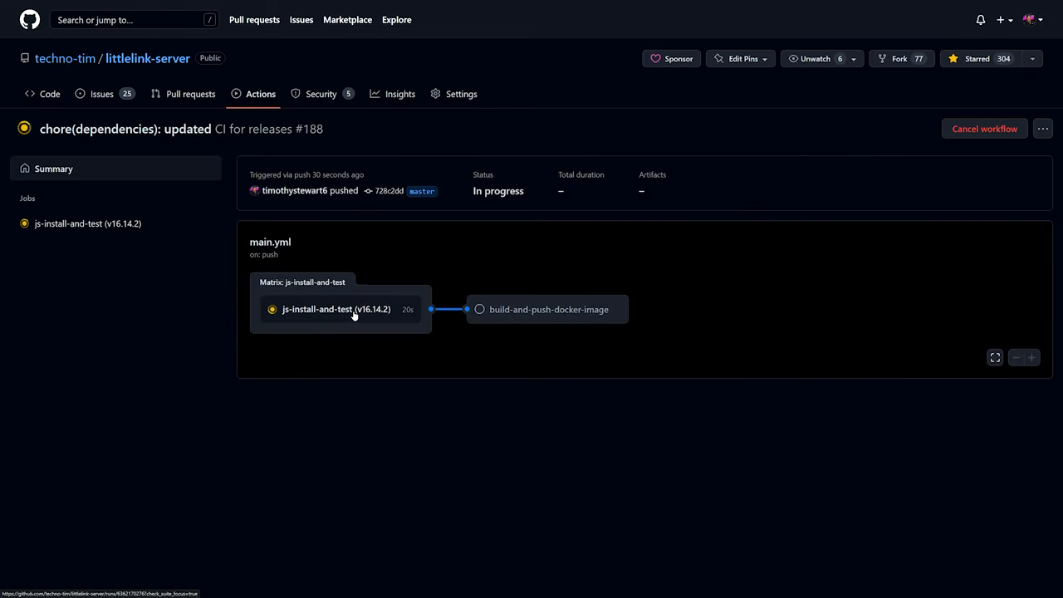
{"action": "left_click", "coordinate": [335, 309]}
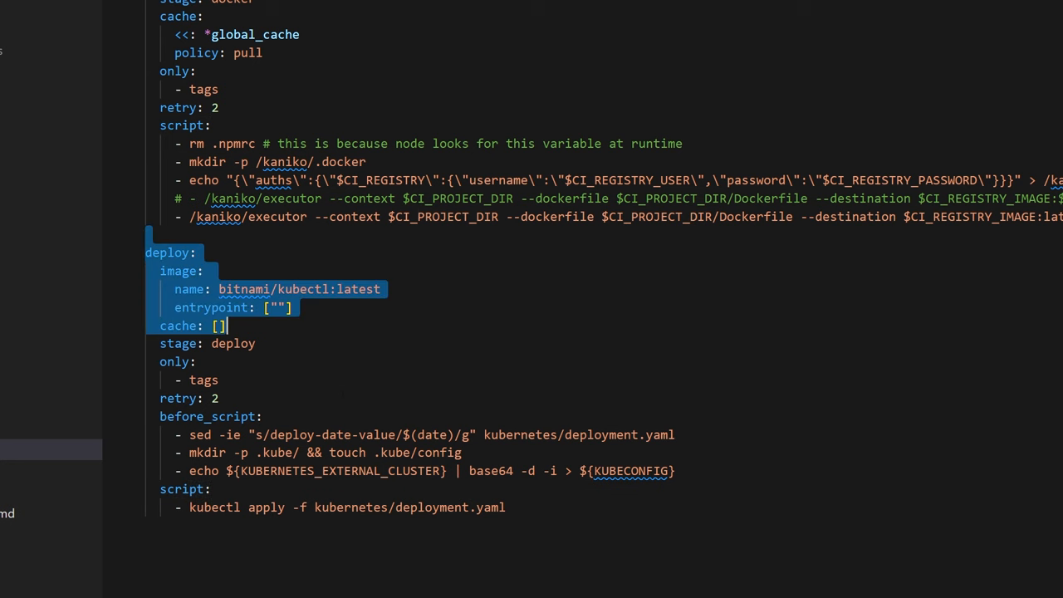
{"action": "left_click_drag", "start_coordinate": [224, 326], "coordinate": [506, 508]}
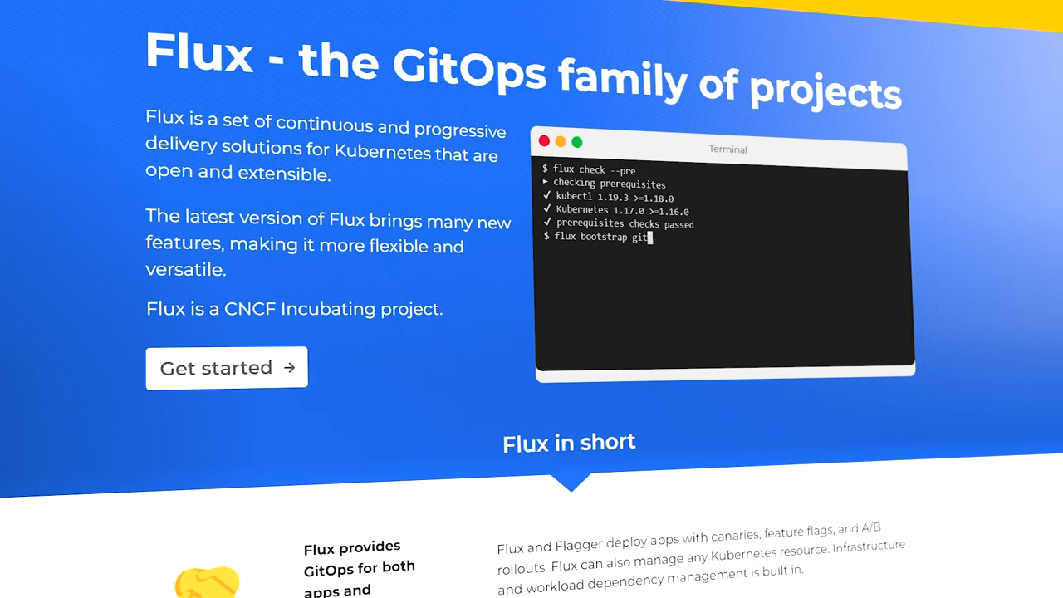
{"action": "scroll", "scroll_direction": "down", "scroll_amount": 3}
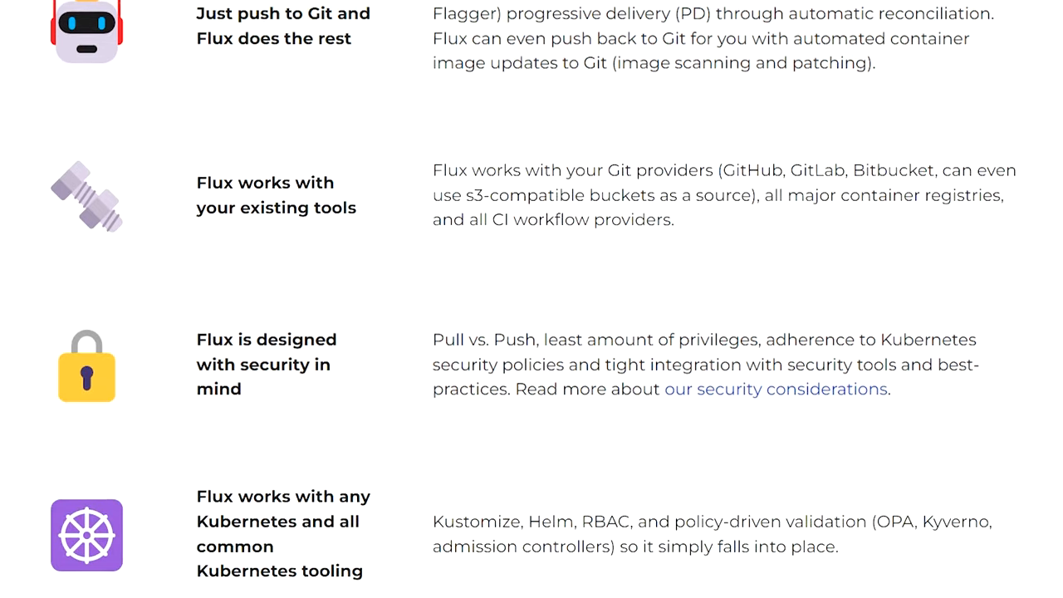
{"action": "scroll", "scroll_direction": "down", "scroll_amount": 3}
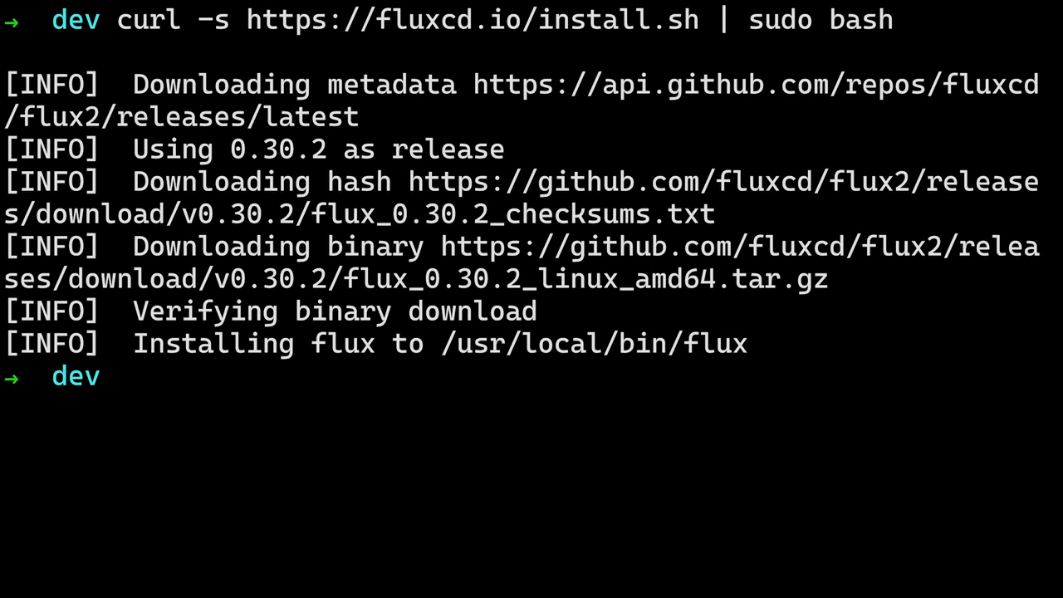
- Confirm Flux 0.30.2 with flux -v, list nodes with kubectl, and start flux check
{"action": "type", "text": "flux -v"}
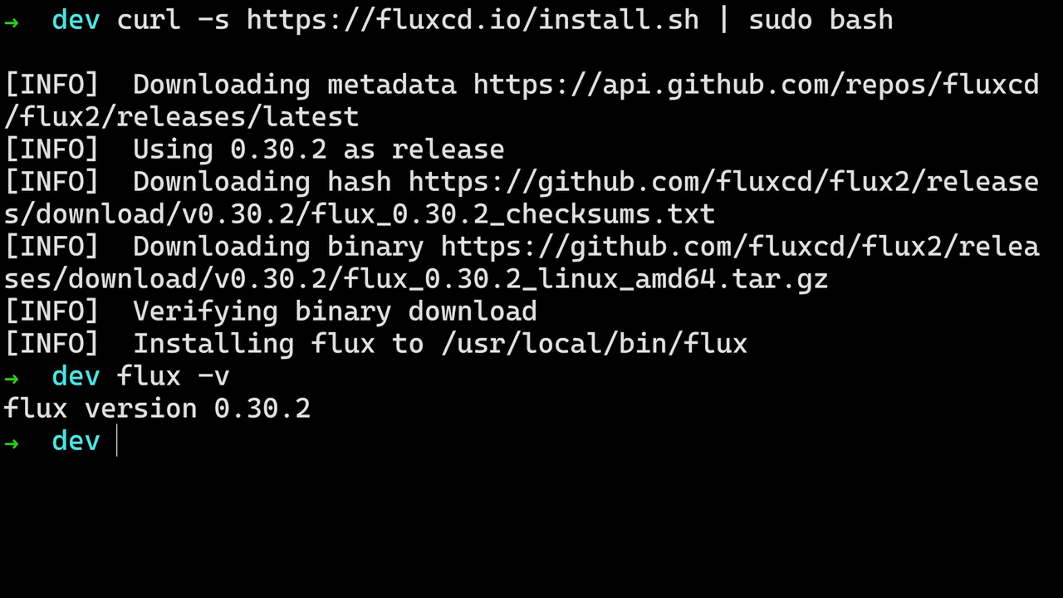
{"action": "type", "text": "kubectl get nodes"}
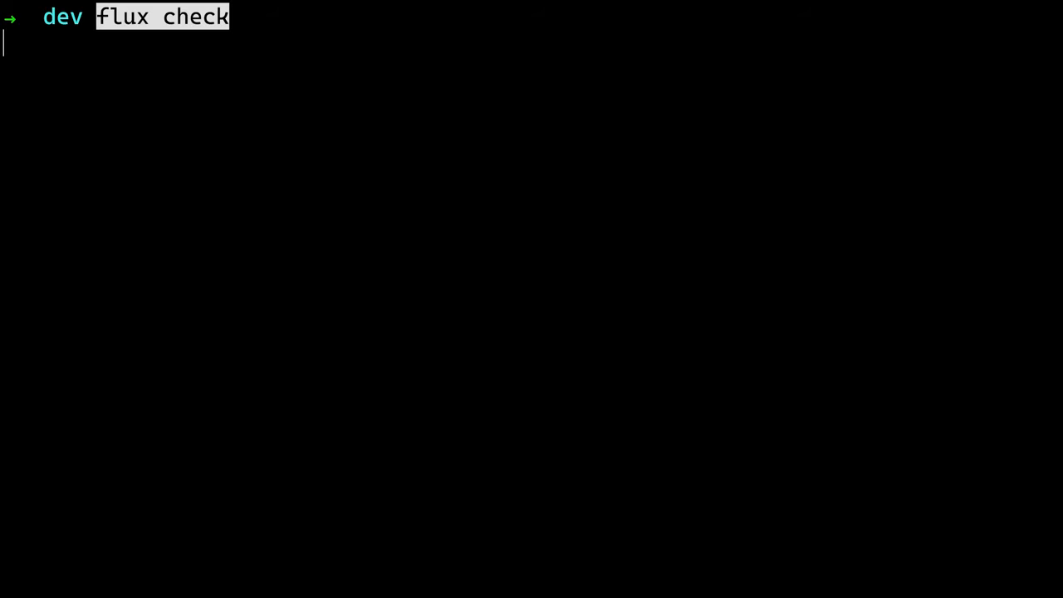
{"action": "key", "text": "Enter"}
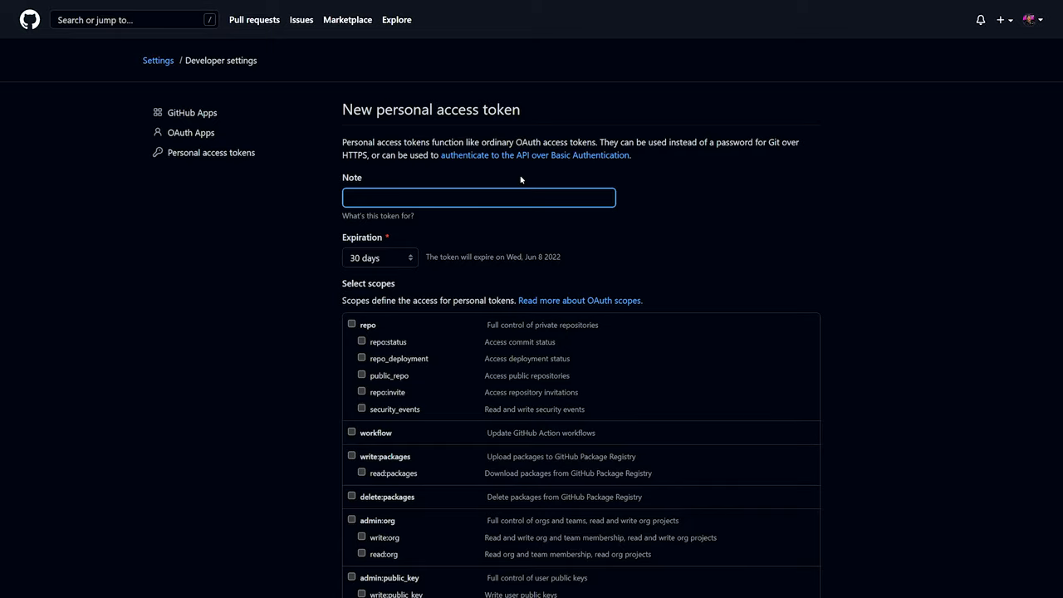
- Name the new token flux-cd and grant it the full repo scope
{"action": "type", "text": "flux-cd"}
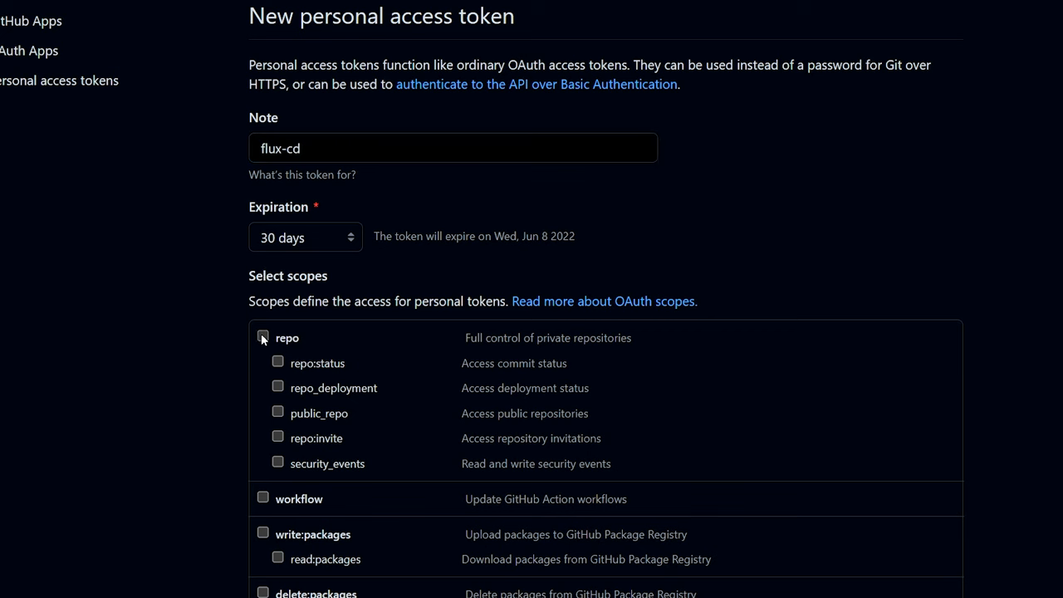
{"action": "left_click", "coordinate": [262, 336]}
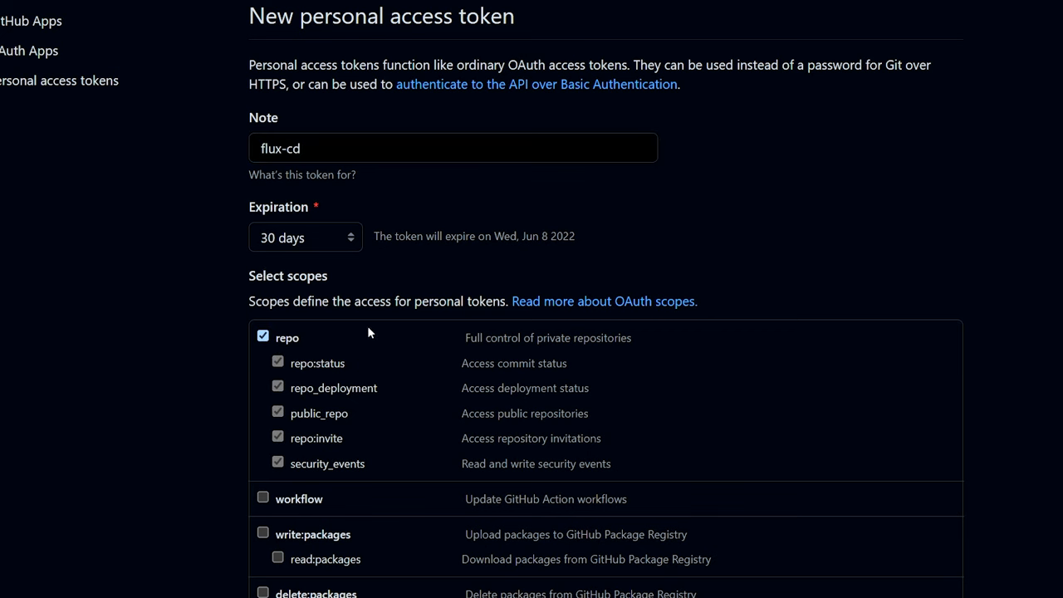
{"action": "scroll", "scroll_direction": "down", "scroll_amount": 3}
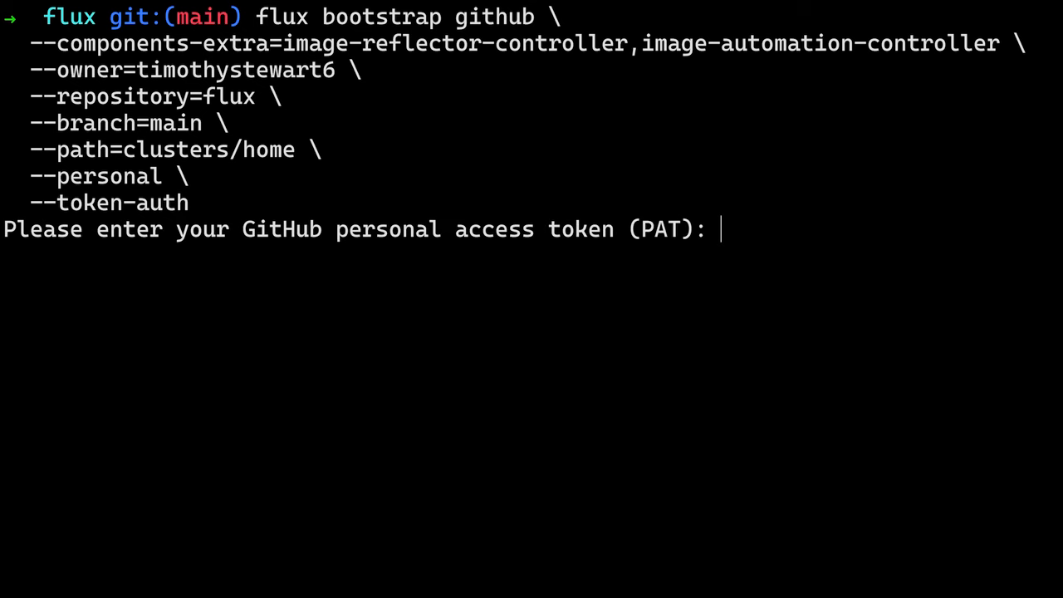
- Submit the token to bootstrap Flux, then clone timothystewart6/flux.git
{"action": "key", "text": "Enter"}
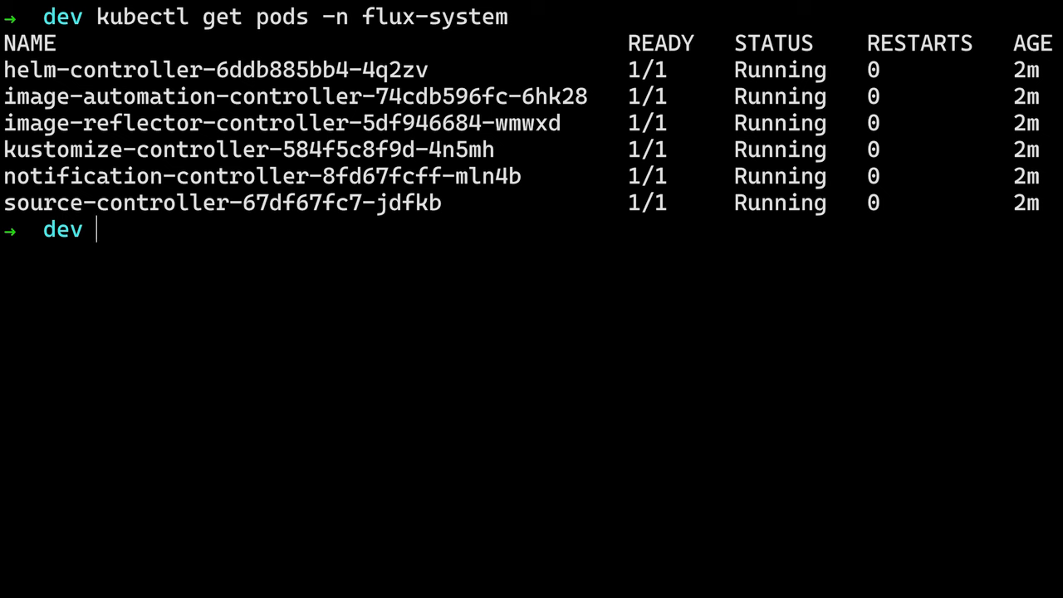
{"action": "type", "text": "git clone git@github.com:timothystewart6/flux.git"}
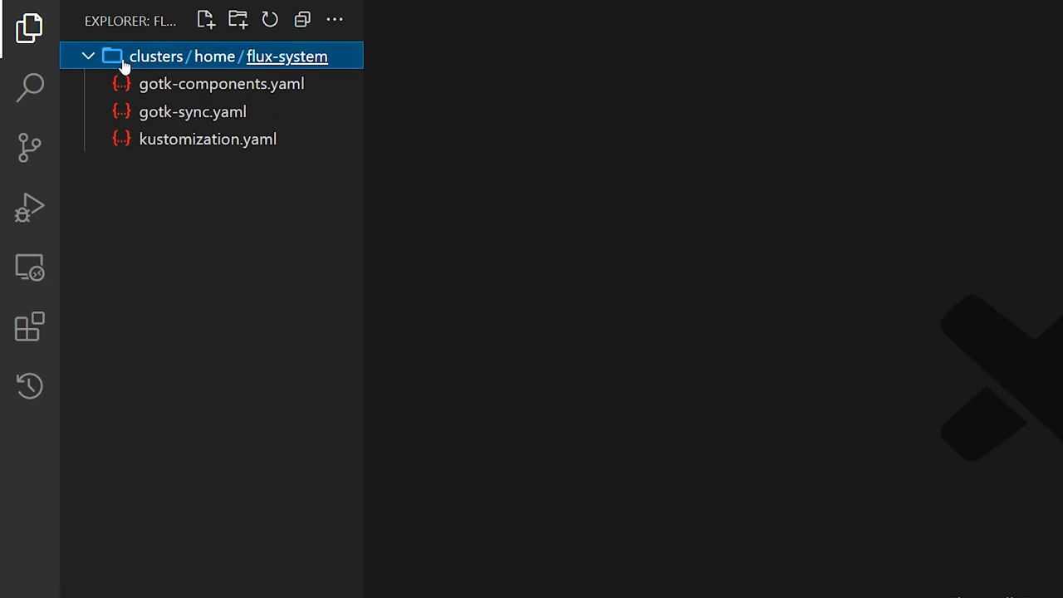
{"action": "mouse_move", "coordinate": [266, 57]}
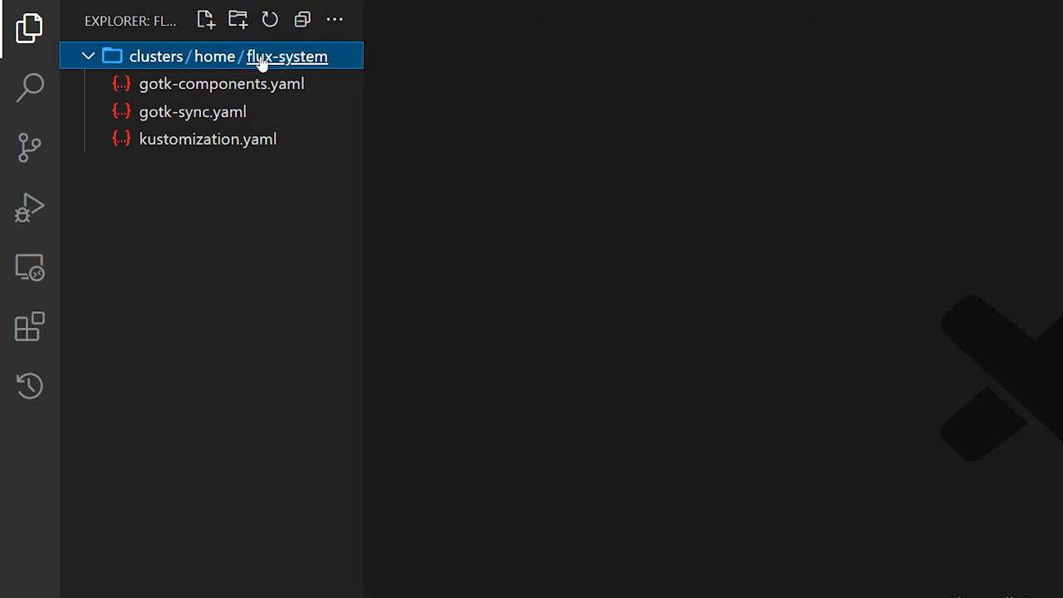
{"action": "mouse_move", "coordinate": [197, 116]}
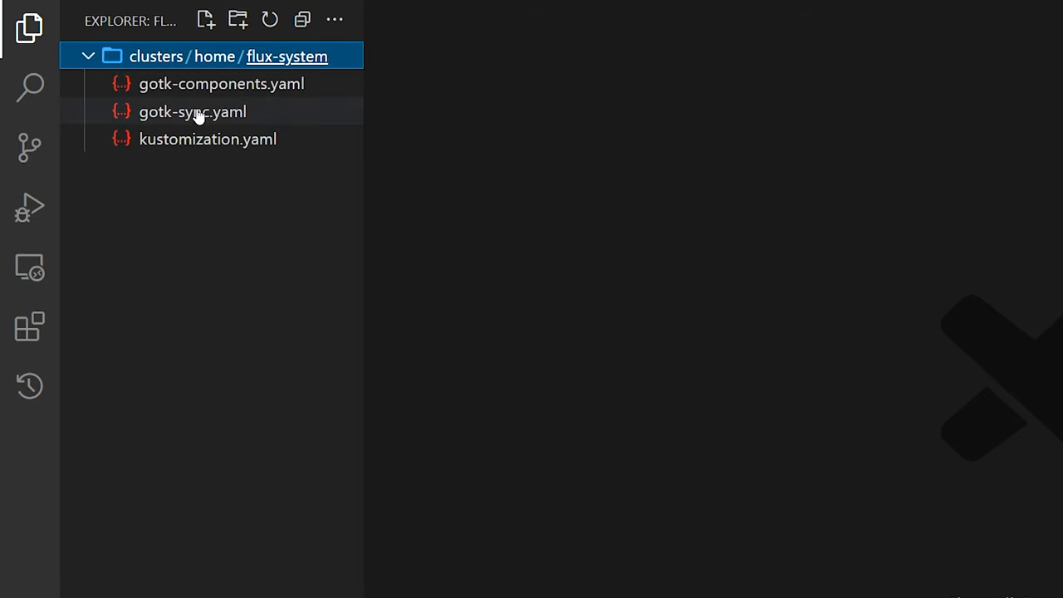
{"action": "mouse_move", "coordinate": [217, 56]}
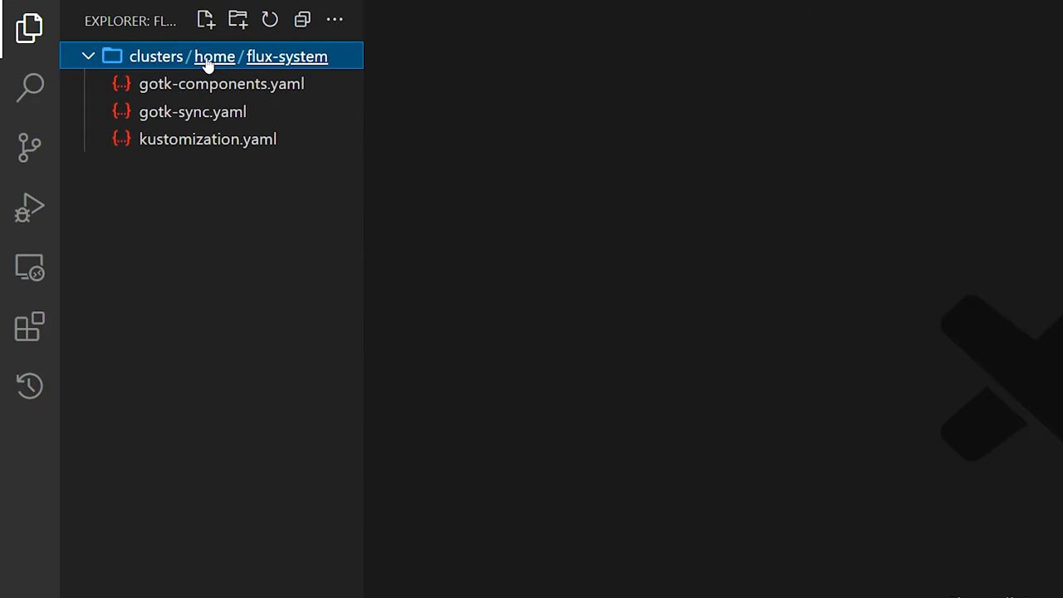
{"action": "mouse_move", "coordinate": [266, 64]}
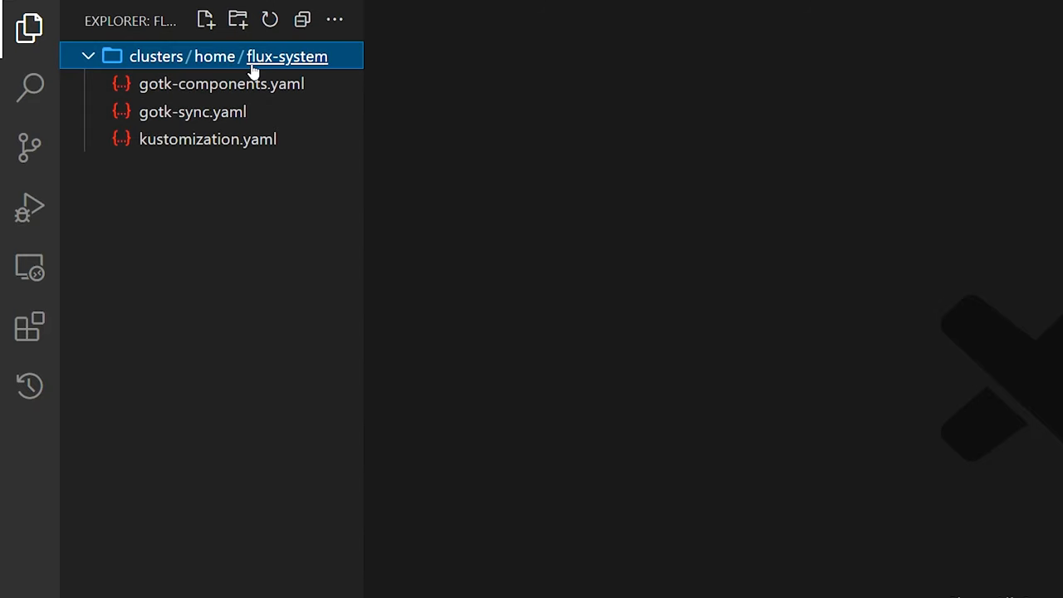
- Browse the cloned flux repo's clusters/home/flux-system manifests
{"action": "left_click", "coordinate": [214, 83]}
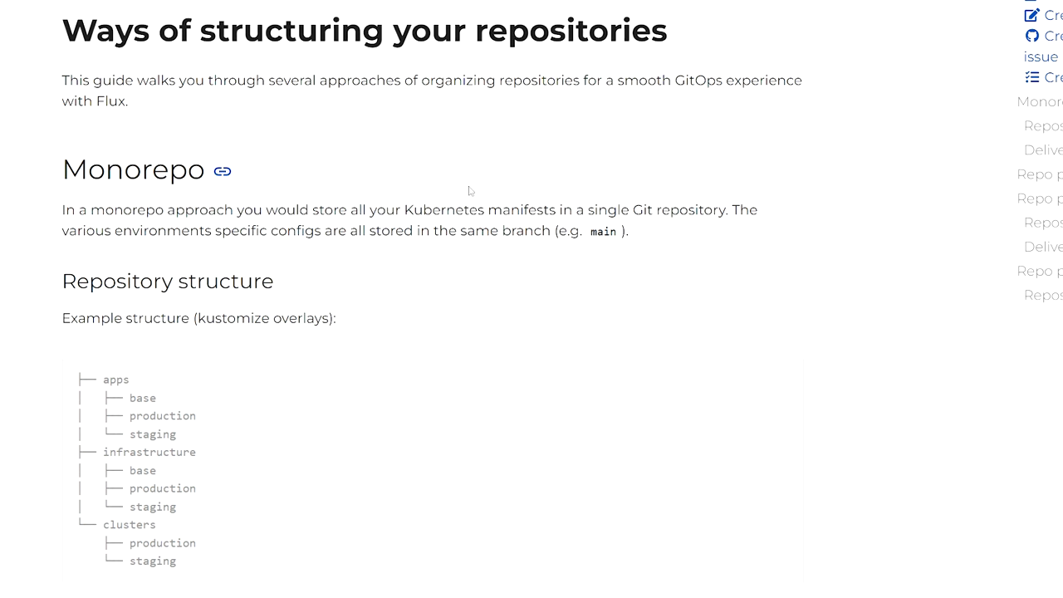
{"action": "mouse_move", "coordinate": [82, 373]}
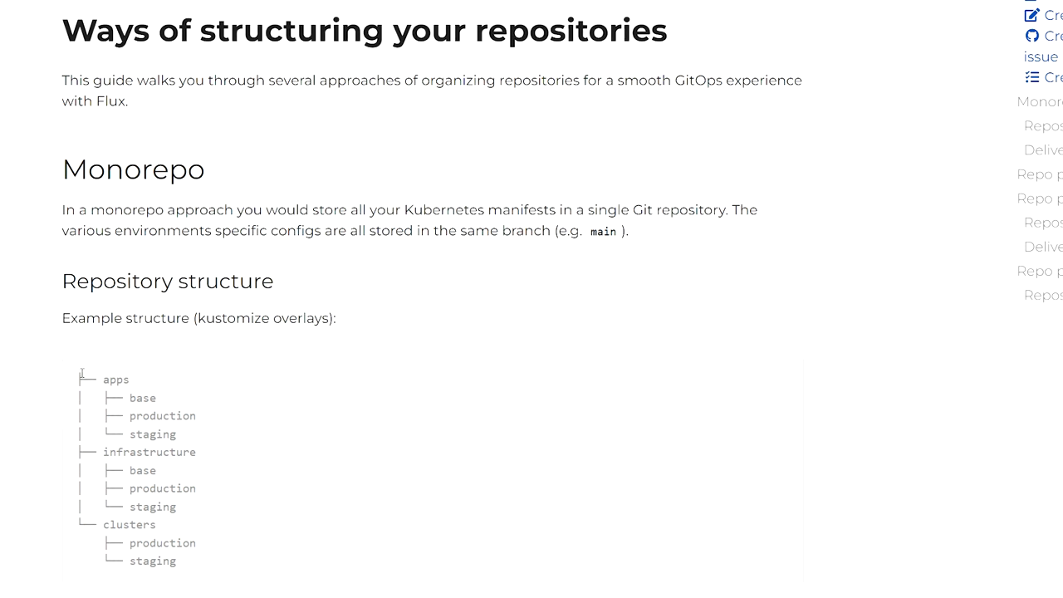
- Highlight the monorepo example folder tree in the Flux structuring guide
{"action": "left_click_drag", "start_coordinate": [82, 378], "coordinate": [174, 415]}
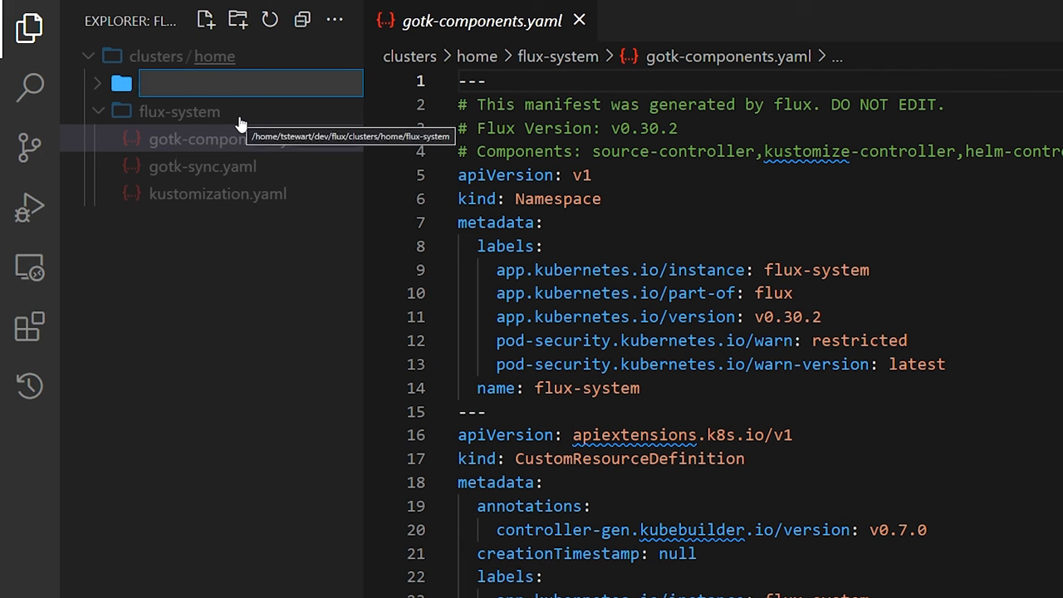
- Create a default folder under clusters/home, then filter for deployments in the dashboard
{"action": "type", "text": "default"}
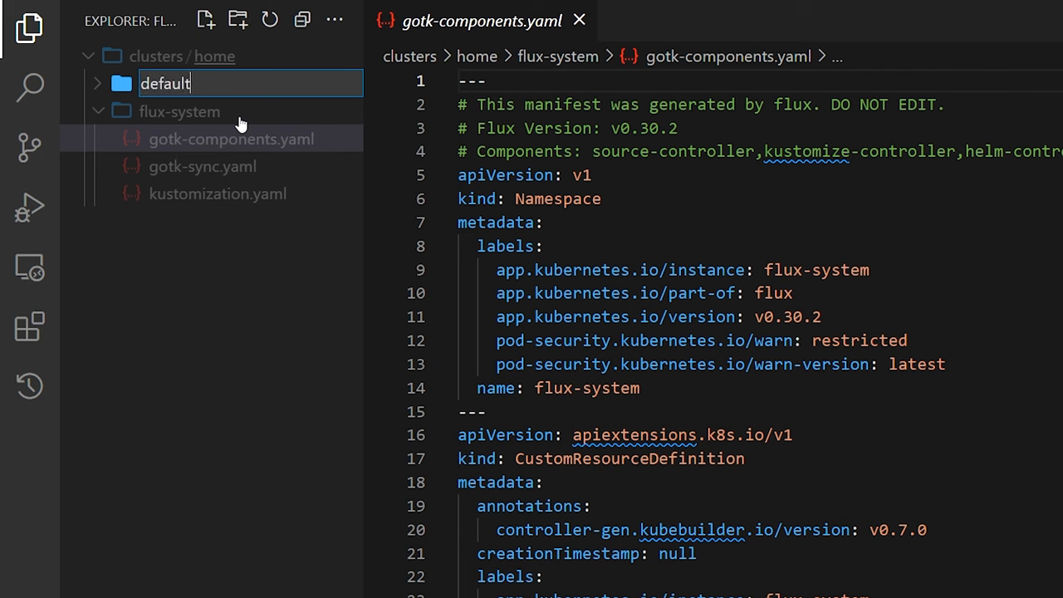
{"action": "key", "text": "Enter"}
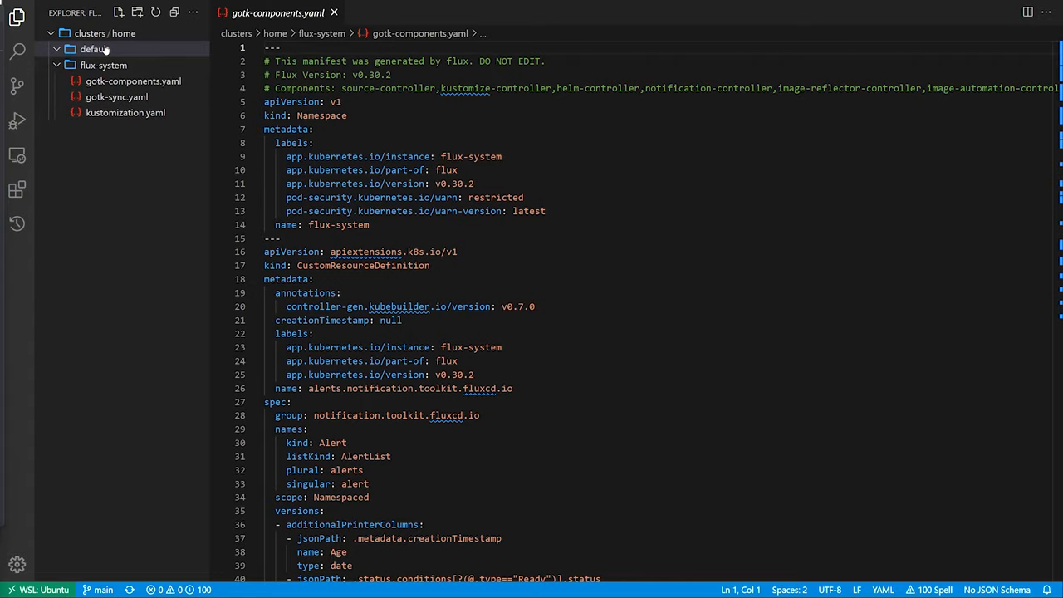
{"action": "type", "text": "deplo"}
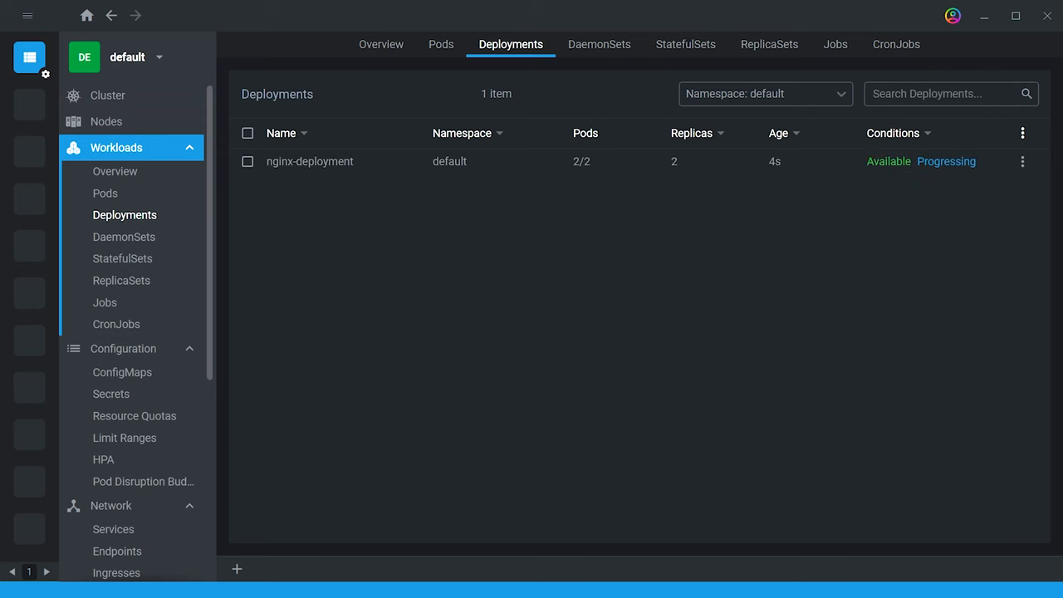
- Inspect nginx-deployment in Lens and list its two running pods
{"action": "left_click", "coordinate": [309, 161]}
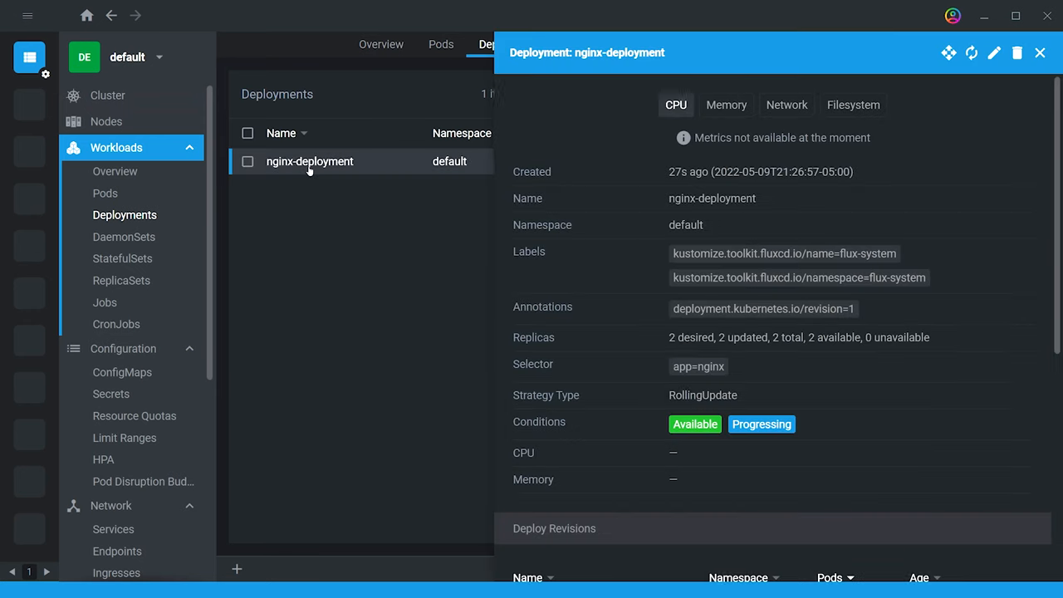
{"action": "left_click", "coordinate": [1036, 52]}
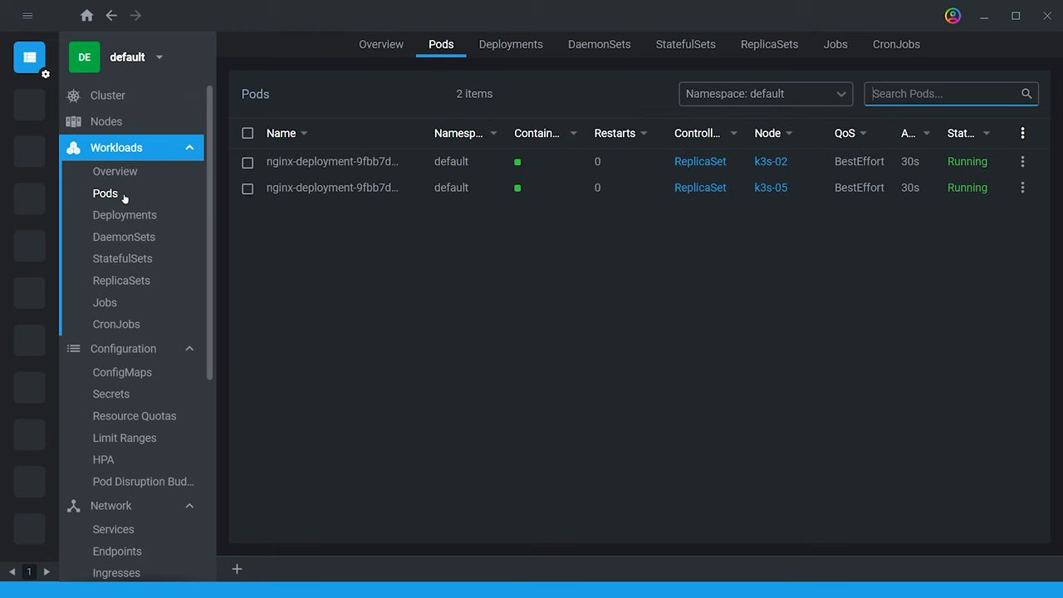
{"action": "left_click", "coordinate": [114, 171]}
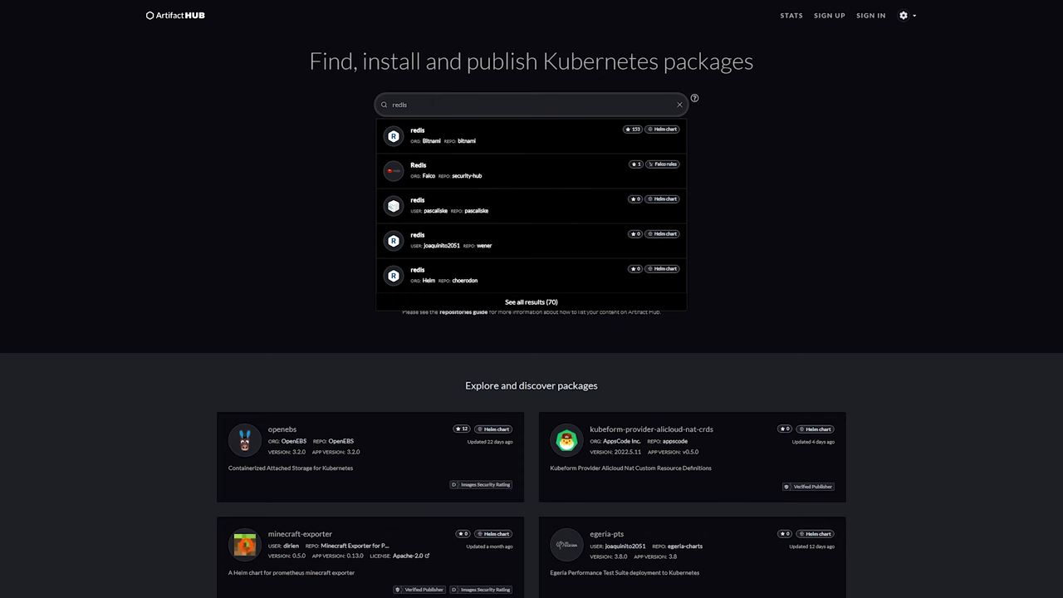
{"action": "mouse_move", "coordinate": [436, 133]}
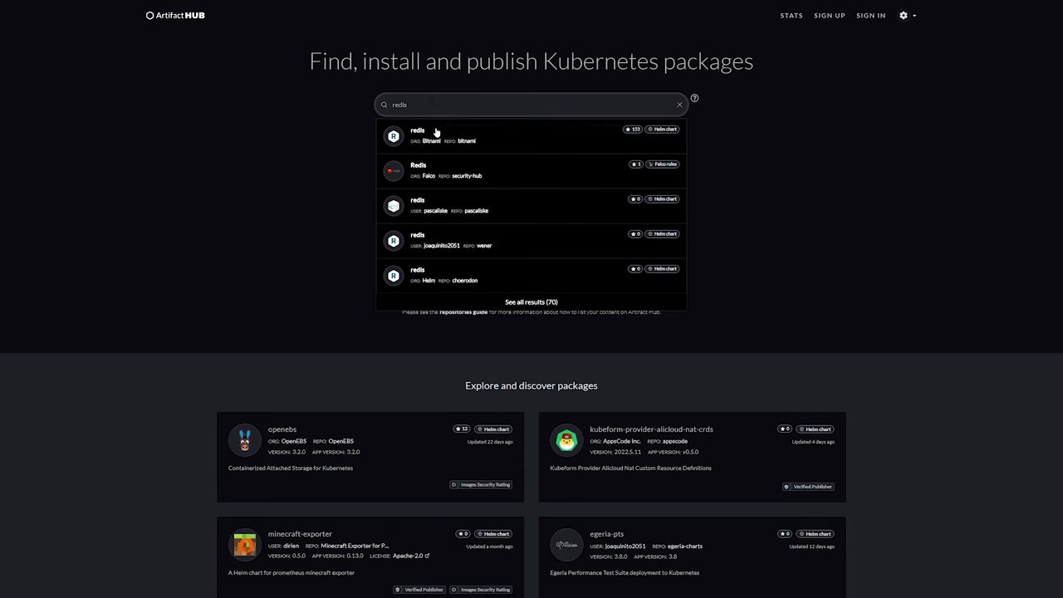
- View the Bitnami redis Helm chart from the Artifact Hub results
{"action": "left_click", "coordinate": [436, 133]}
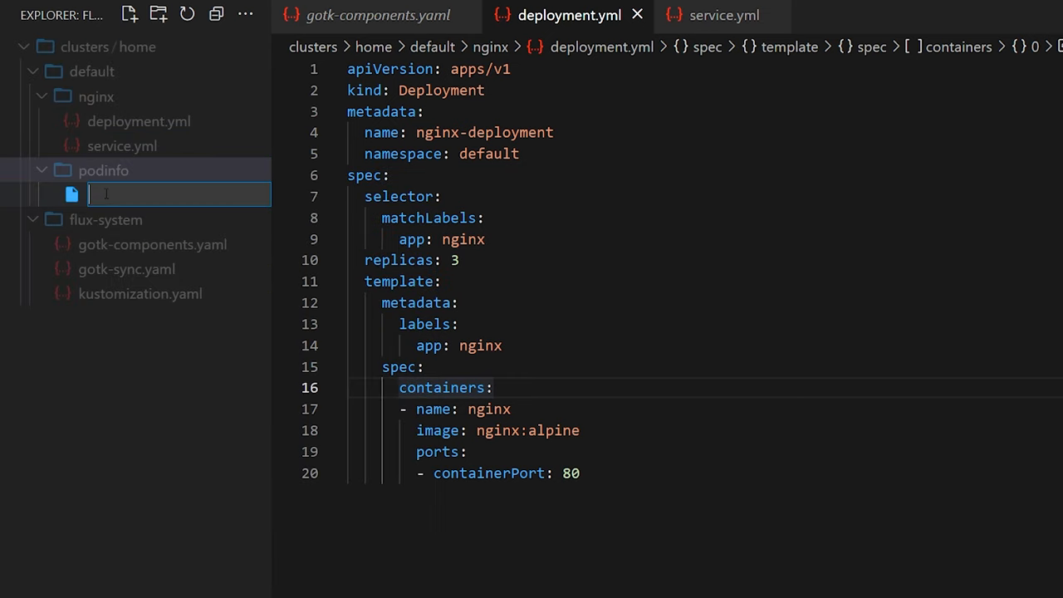
- Add repository.yml for the podinfo HelmRepository and a new release.yml beside it
{"action": "type", "text": "repository.yml"}
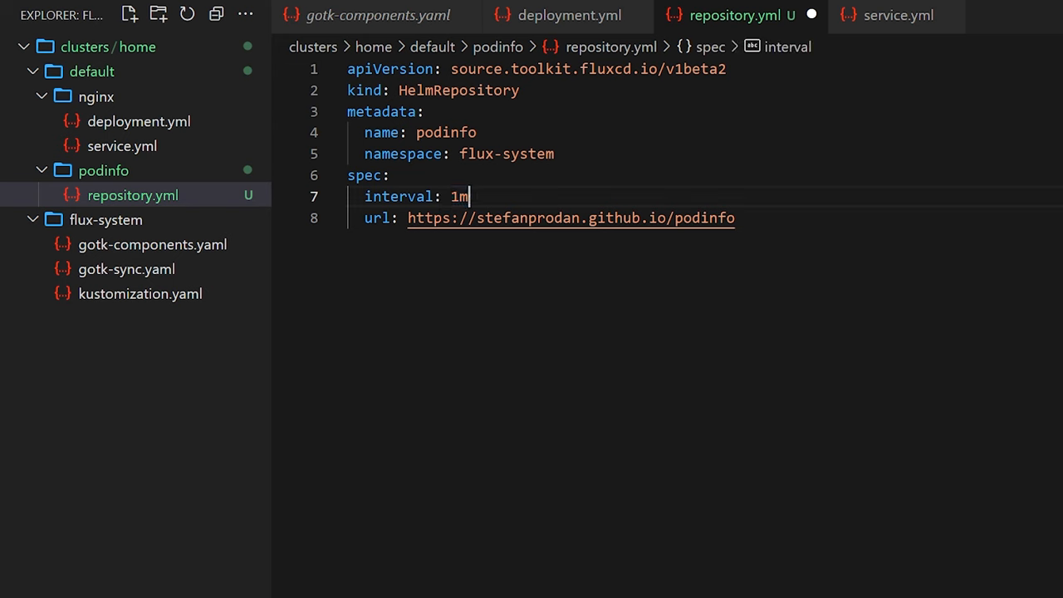
{"action": "left_click", "coordinate": [129, 15]}
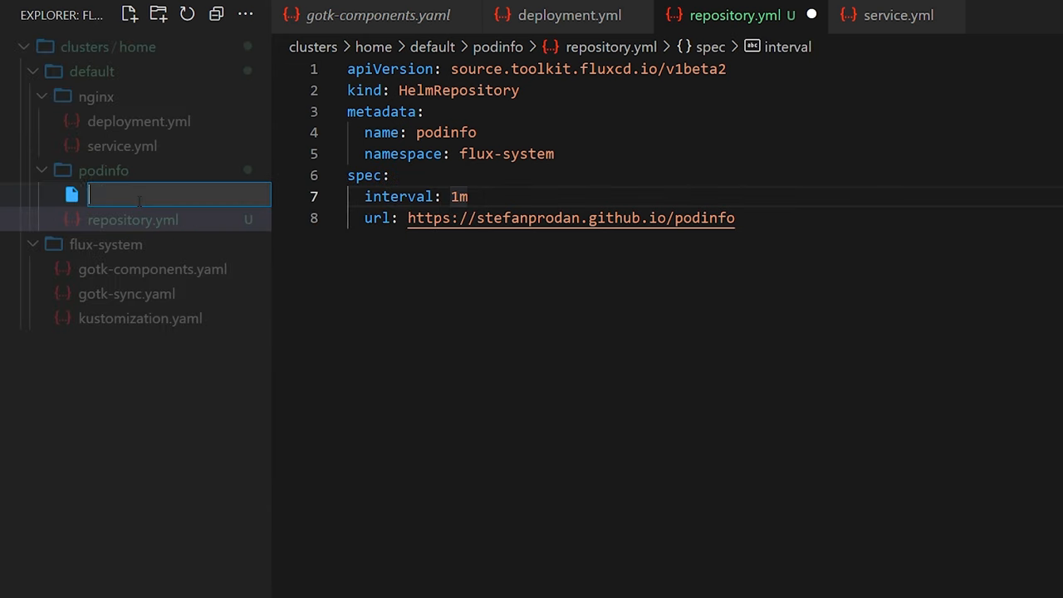
{"action": "type", "text": "release.yml"}
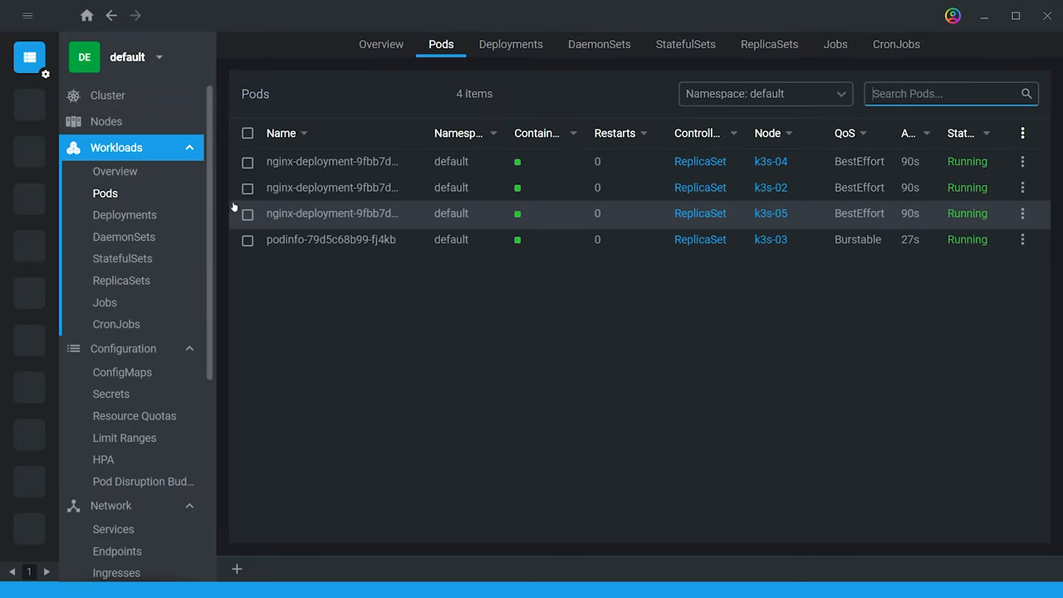
- View the running podinfo pod's details in the default namespace, then leave Lens
{"action": "left_click", "coordinate": [332, 240]}
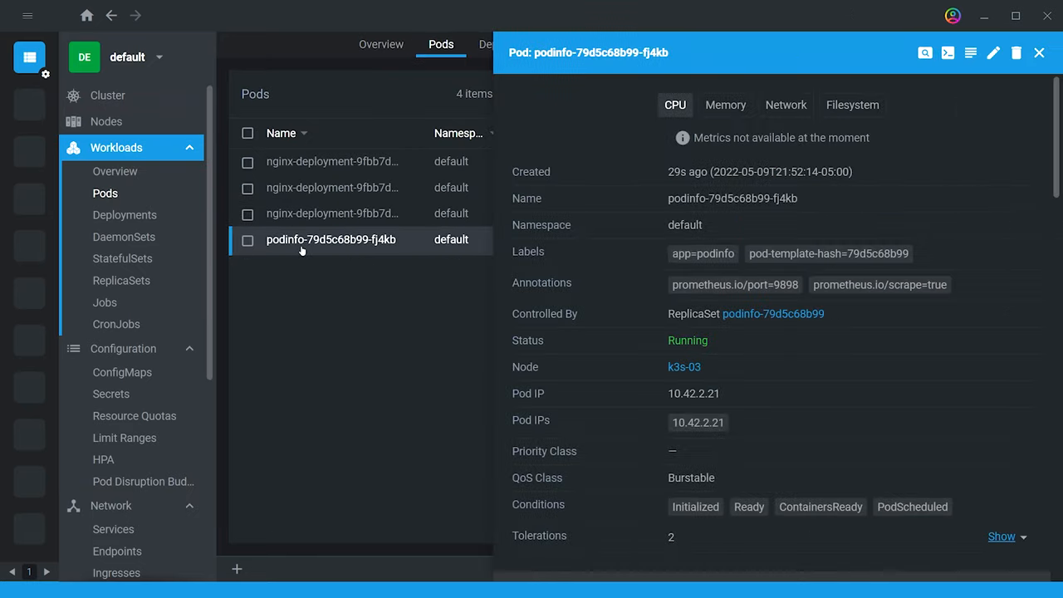
{"action": "left_click", "coordinate": [1038, 52]}
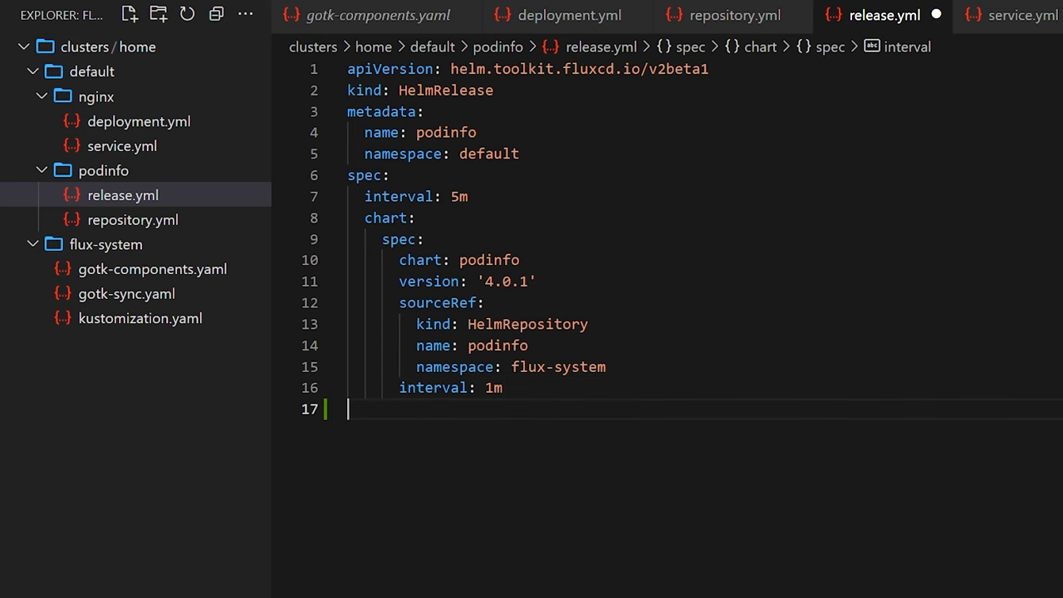
- Begin a values: block under the podinfo HelmRelease at chart version 4.0.1
{"action": "type", "text": "values:"}
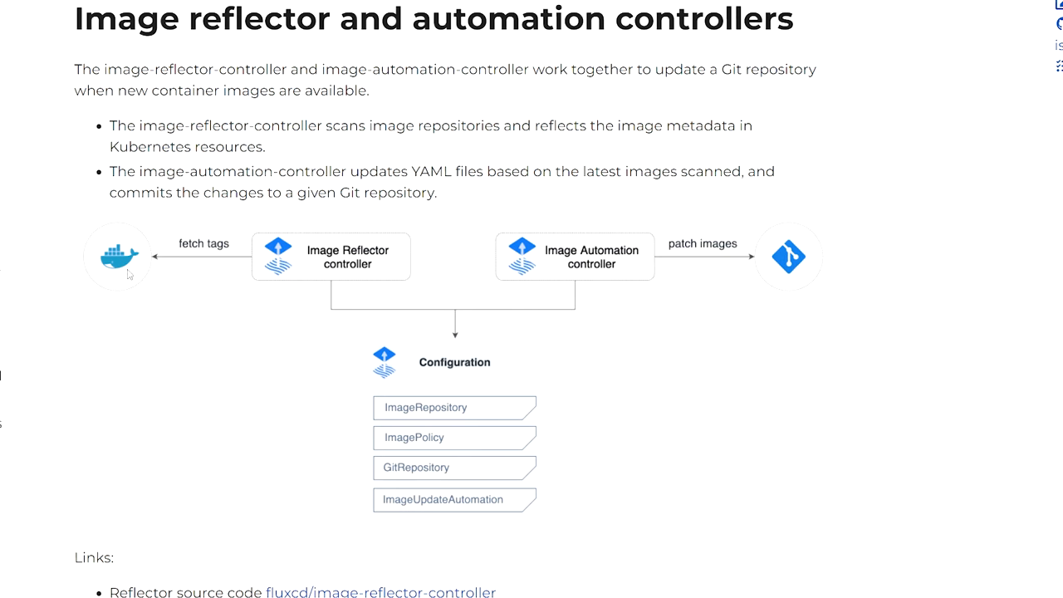
{"action": "mouse_move", "coordinate": [443, 398]}
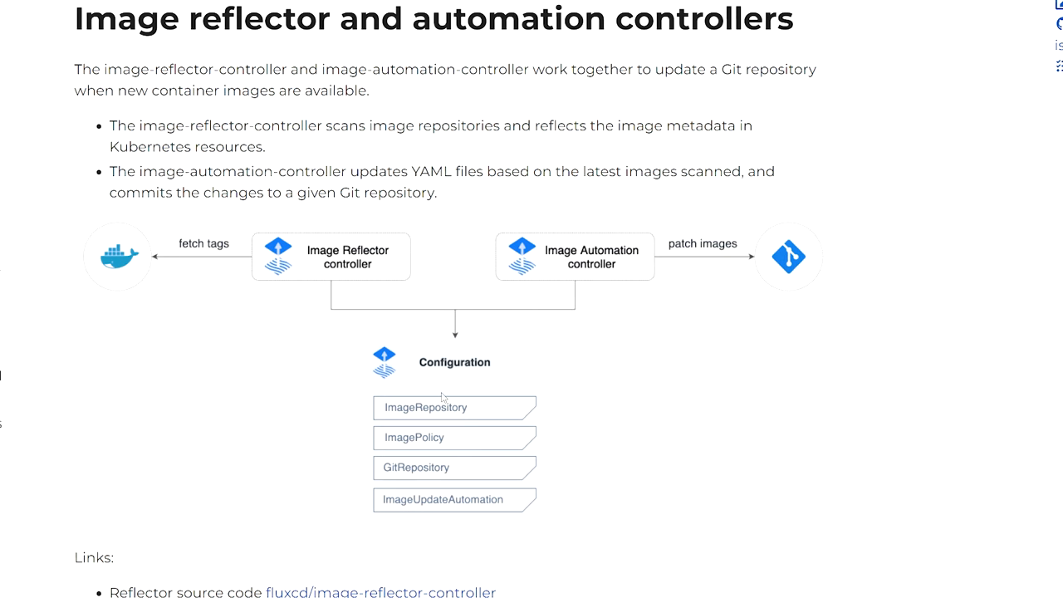
{"action": "mouse_move", "coordinate": [748, 264]}
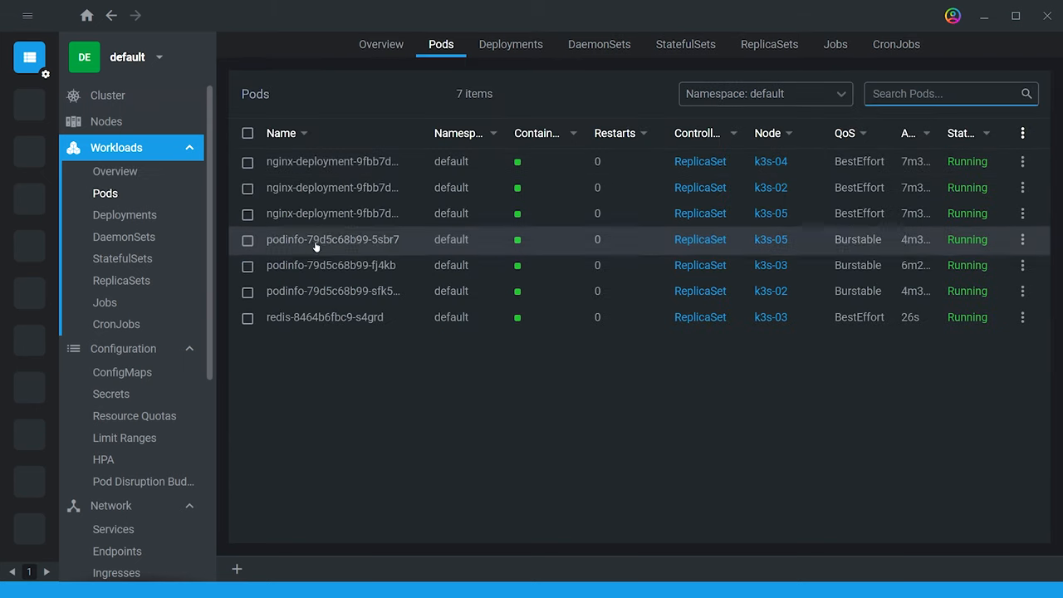
- Inspect a podinfo pod among the seven default-namespace pods
{"action": "left_click", "coordinate": [324, 317]}
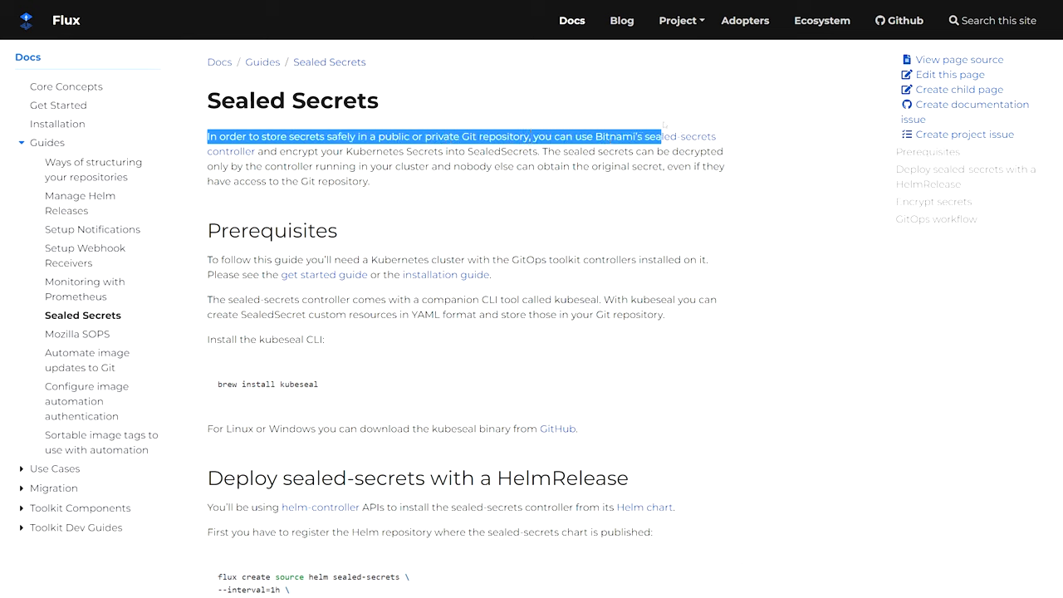
- Highlight the Sealed Secrets guide's opening sentence about storing secrets in Git
{"action": "left_click_drag", "start_coordinate": [644, 135], "coordinate": [423, 151]}
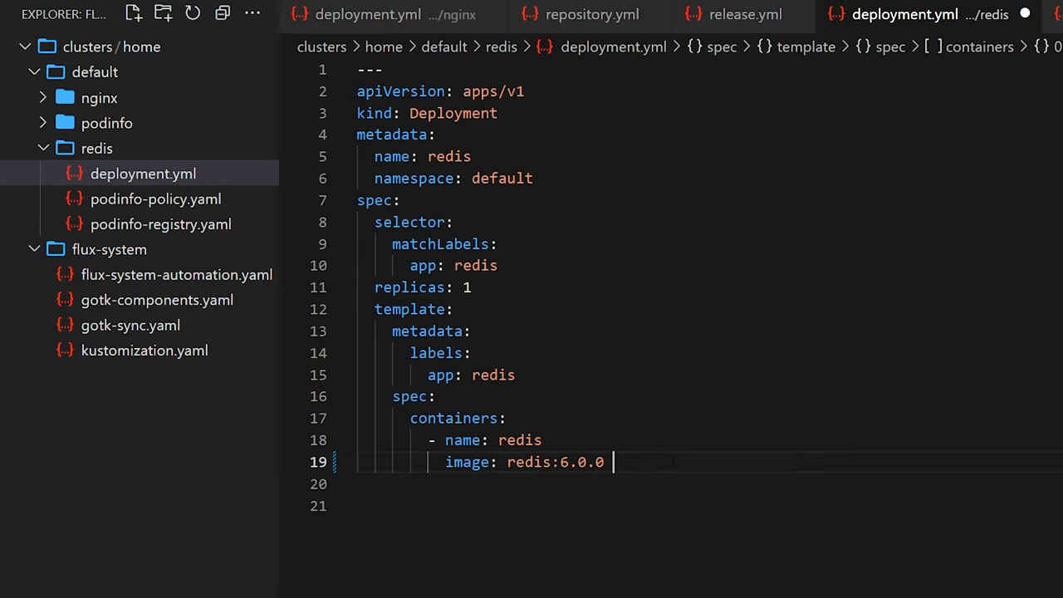
- Mark the redis:6.0.0 image line with # {"$imagepolicy": "flux-system:redis"}
{"action": "type", "text": "# {\"$imagepolicy\": \"flux-system:redis\"}"}
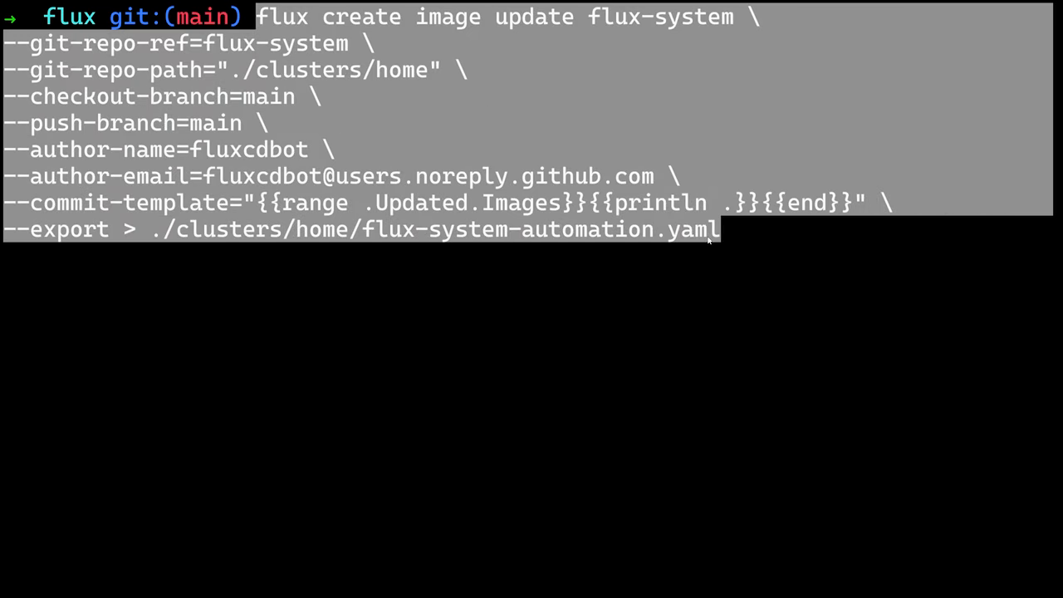
- Pull the latest flux repository changes with git pull
{"action": "type", "text": "git pul"}
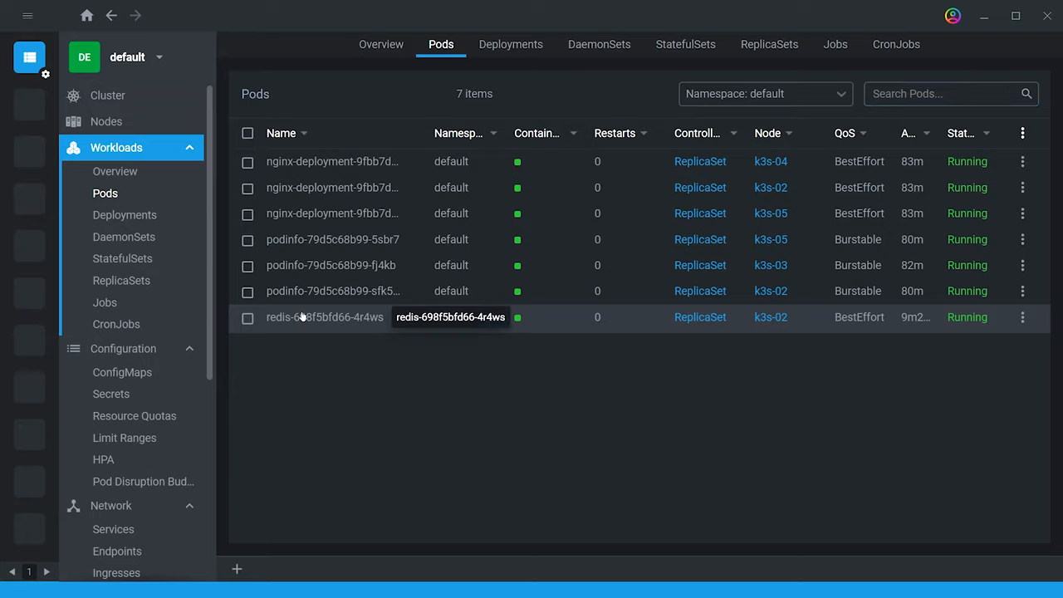
- Inspect the details of the new redis pod redis-698f5bfd66-4r4ws on node k3s-02
{"action": "left_click", "coordinate": [324, 317]}
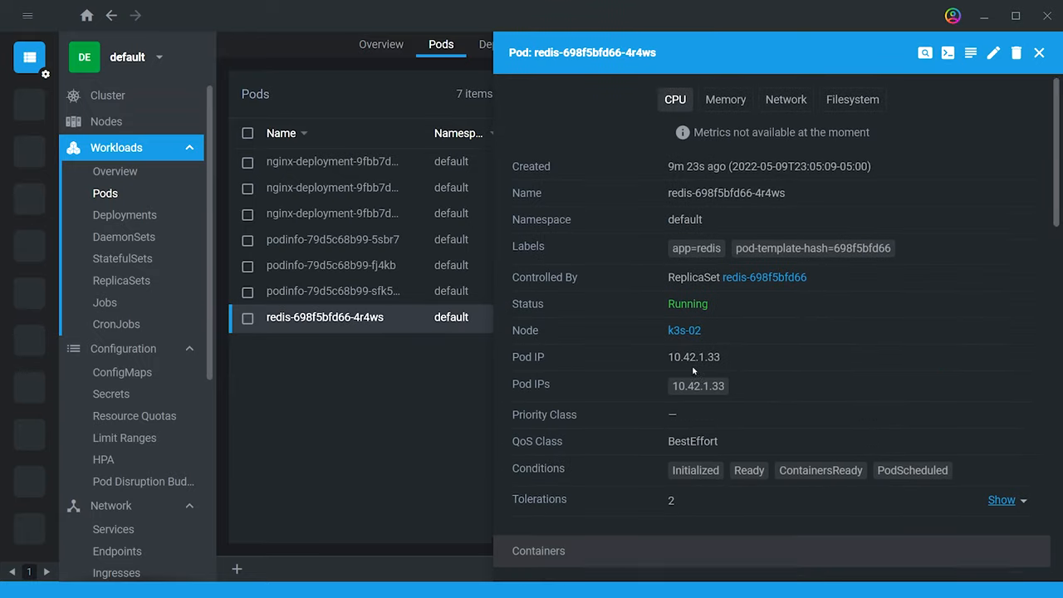
{"action": "scroll", "scroll_direction": "down", "scroll_amount": 3}
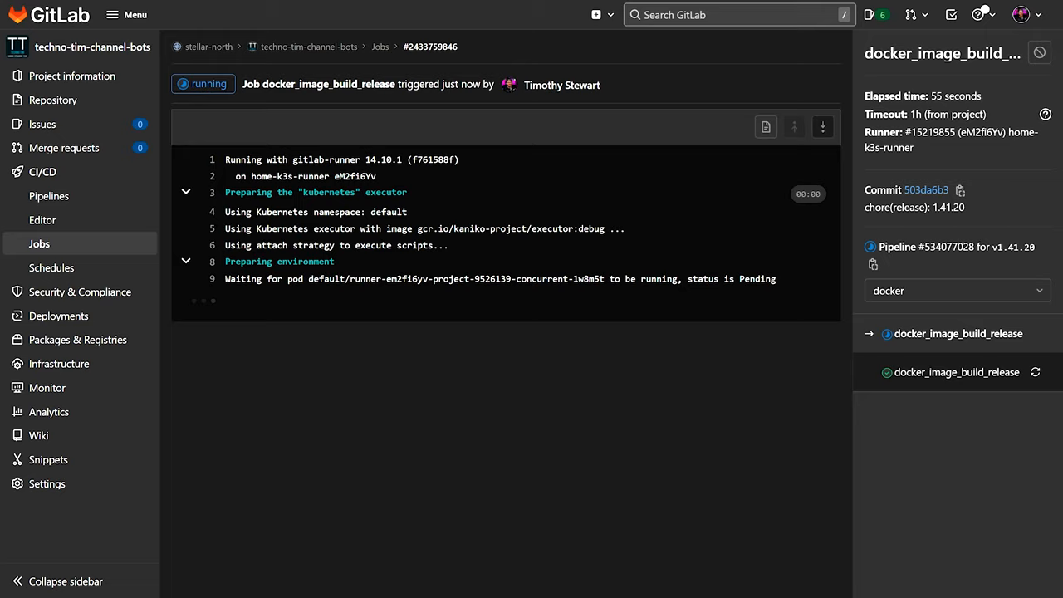
- Scroll through the running docker_image_build_release job log on the home k3s runner
{"action": "scroll", "scroll_direction": "down", "scroll_amount": 3}
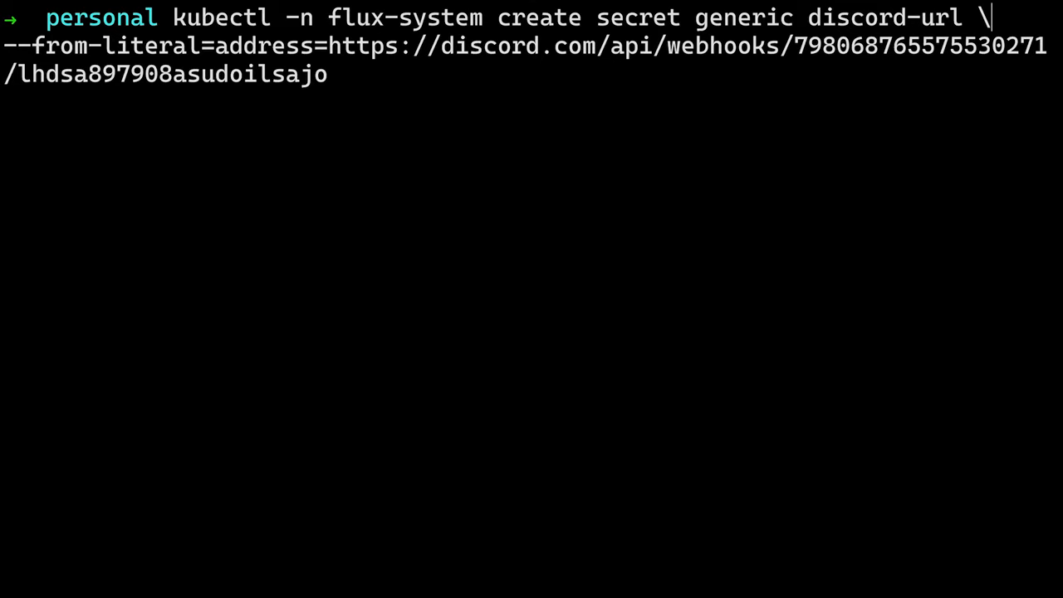
- Create the generic discord-url secret in flux-system from the webhook address
{"action": "key", "text": "Enter"}
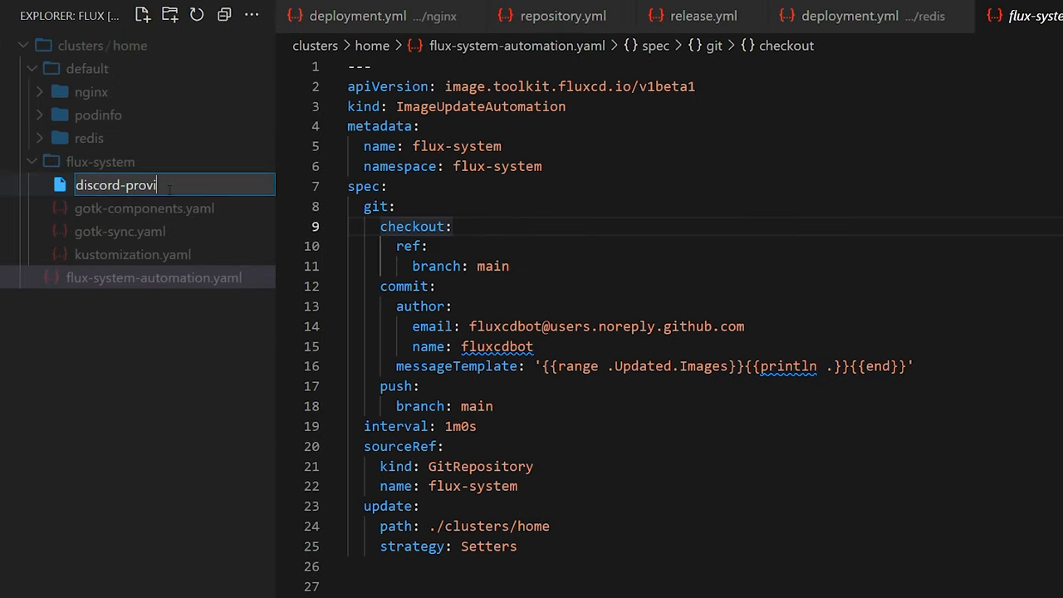
- Name the new discord-provider.yml file, then review Services and Workloads Overview in Lens
{"action": "key", "text": "Enter"}
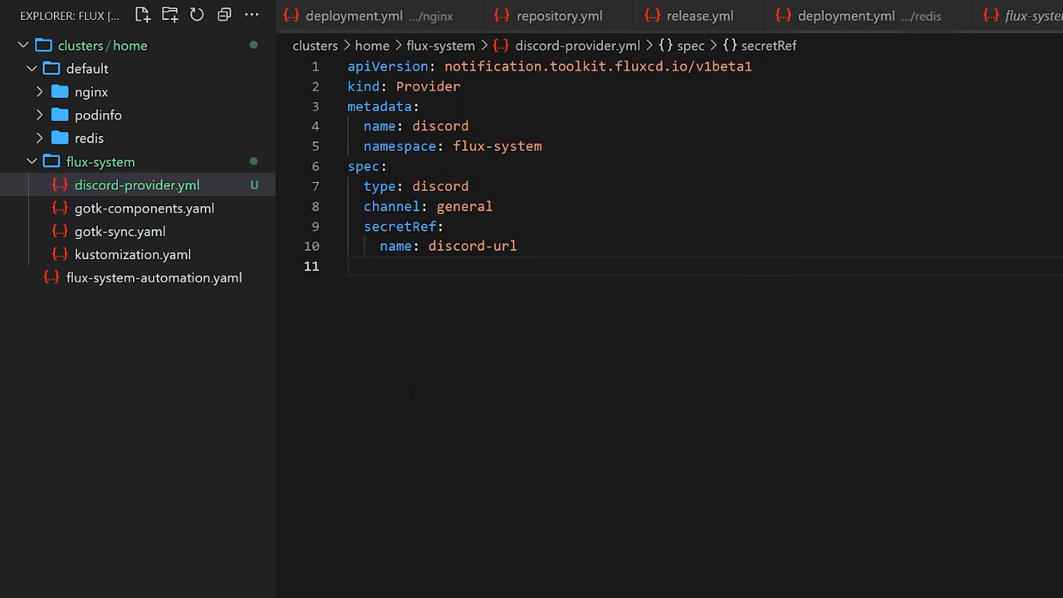
{"action": "left_click", "coordinate": [124, 178]}
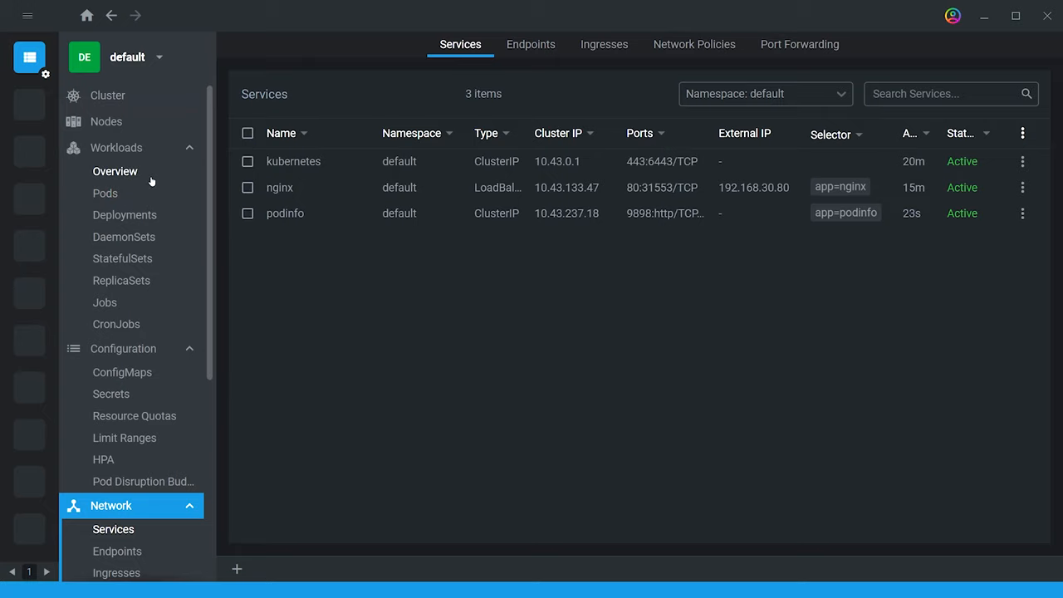
{"action": "left_click", "coordinate": [115, 171]}
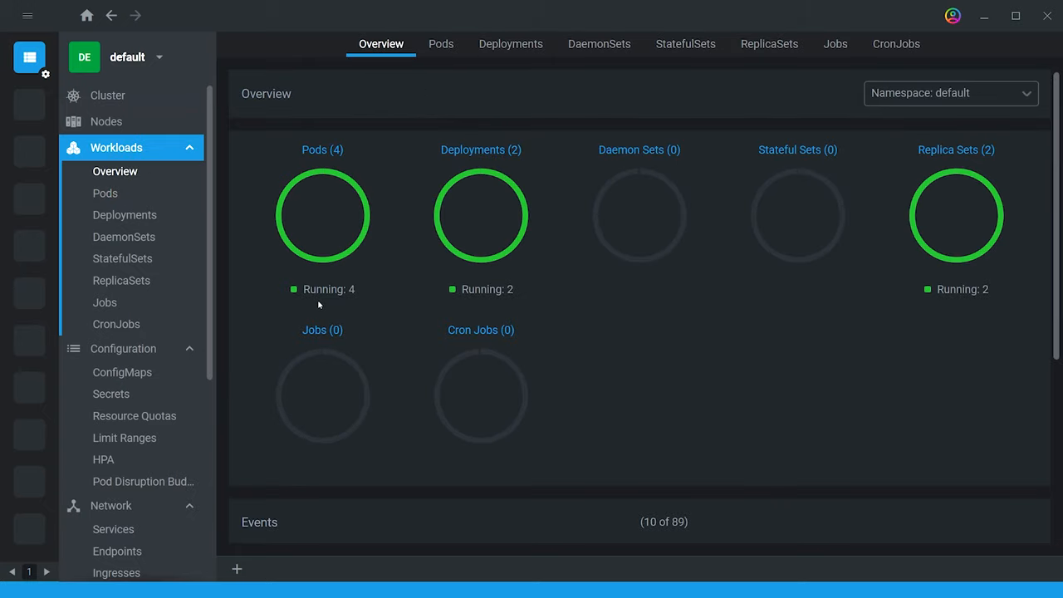